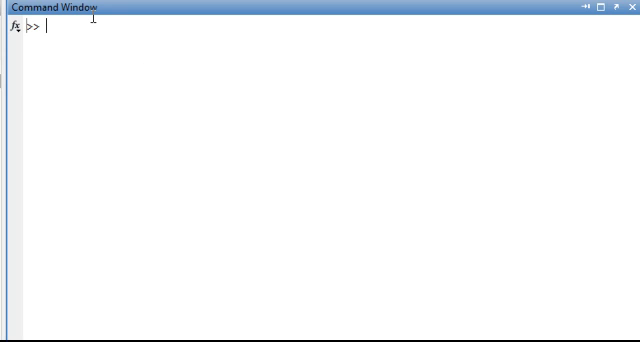
- Evaluate y=x^2-2x-5 in the Command Window, which returns an Unexpected MATLAB expression error
{"action": "type", "text": "y=x"}
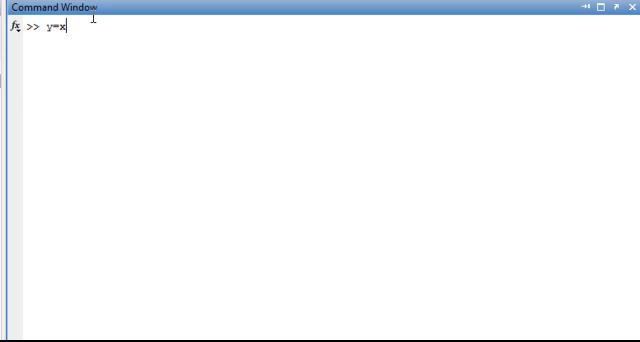
{"action": "type", "text": "^2-"}
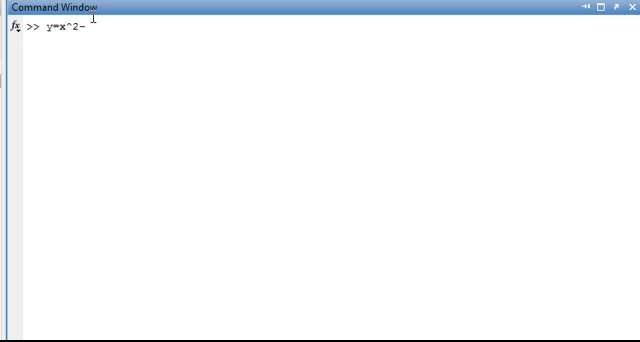
{"action": "type", "text": "2x-5"}
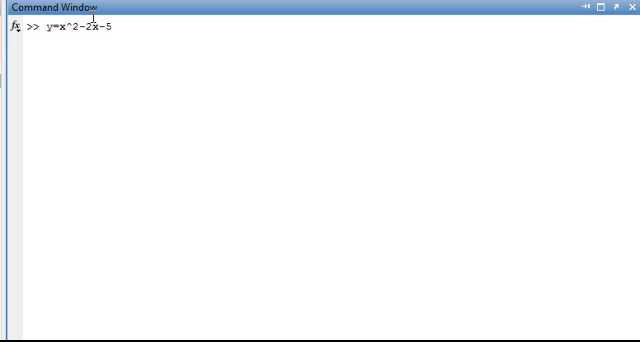
{"action": "key", "text": "enter"}
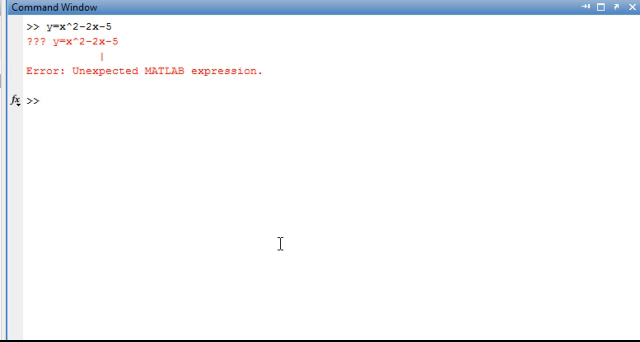
{"action": "mouse_move", "coordinate": [294, 296]}
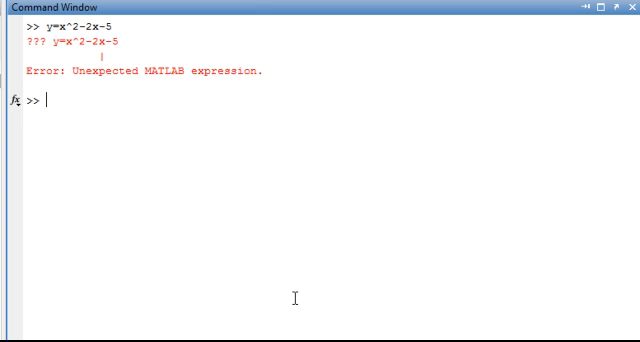
- Evaluate the first root (2-sqrt(4-4*1*(-5)))/2, giving ans = -1.4495
{"action": "type", "text": "(-"}
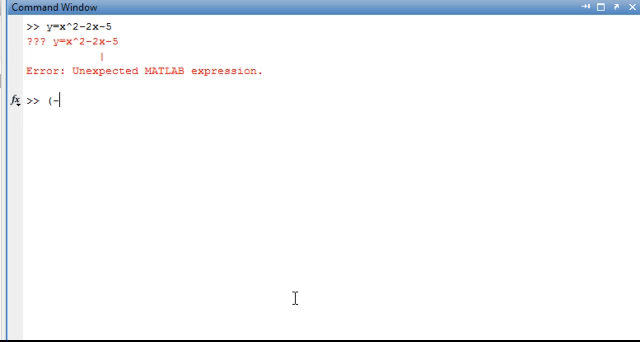
{"action": "type", "text": "4"}
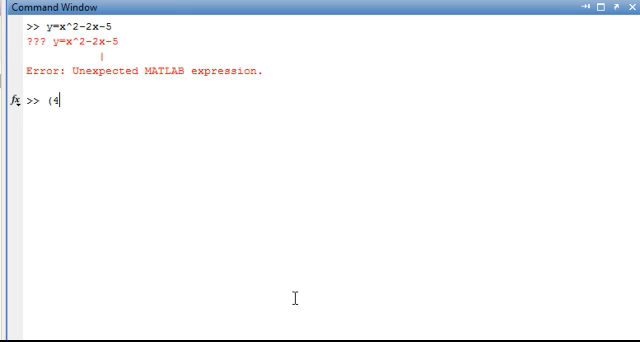
{"action": "type", "text": "-sqr"}
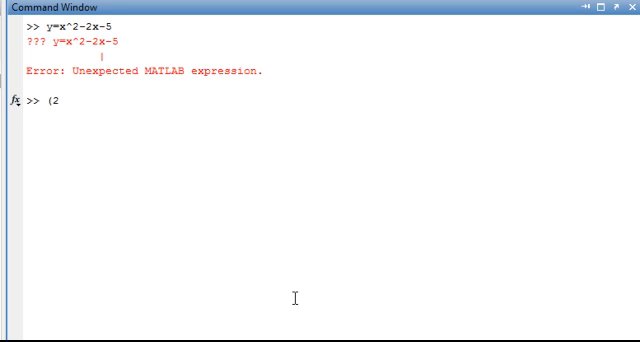
{"action": "type", "text": "-sqrt"}
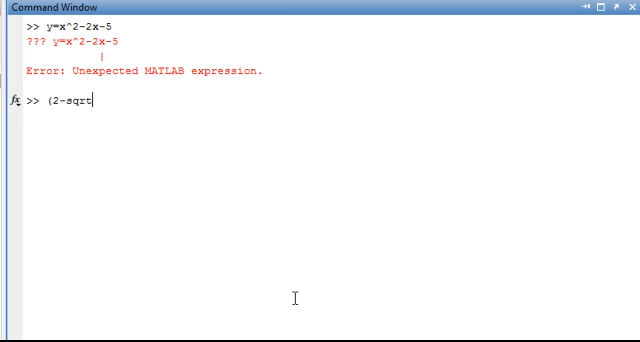
{"action": "type", "text": "("}
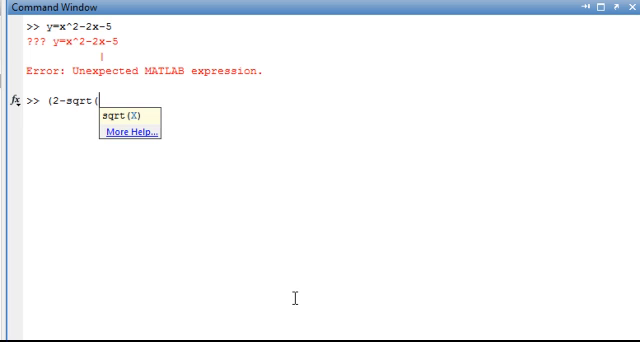
{"action": "type", "text": "4"}
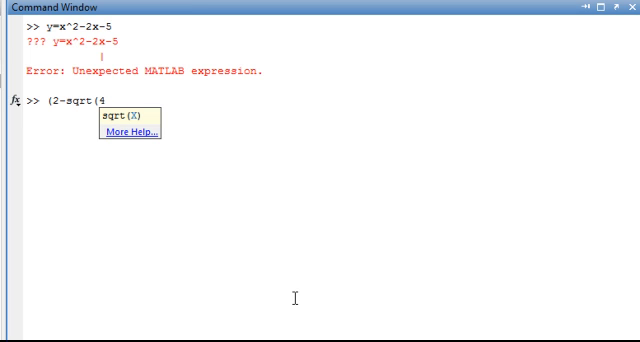
{"action": "type", "text": "4"}
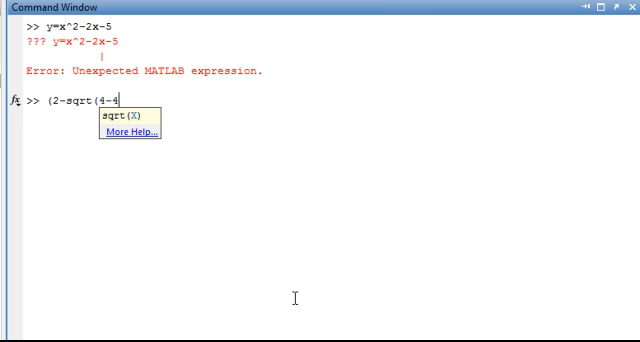
{"action": "type", "text": "*1"}
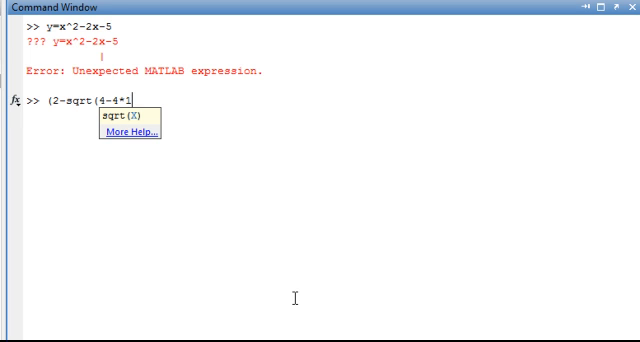
{"action": "type", "text": "*"}
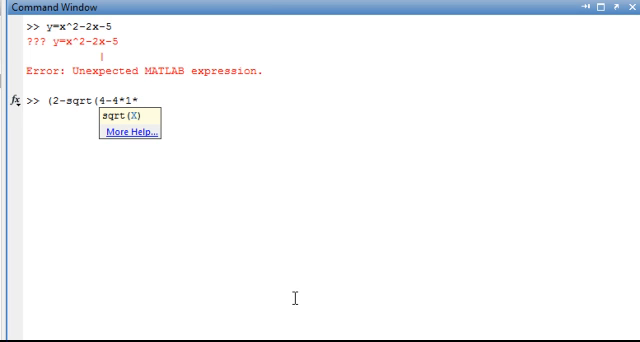
{"action": "type", "text": "(-5"}
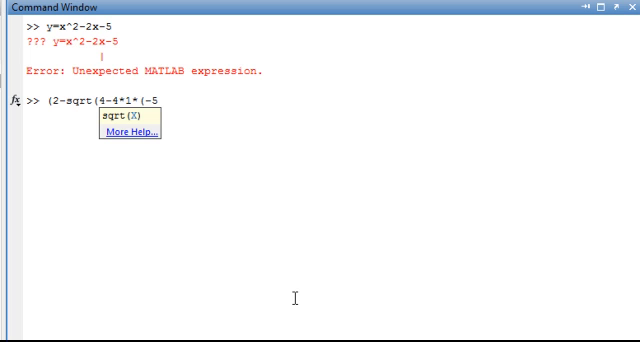
{"action": "type", "text": "))"}
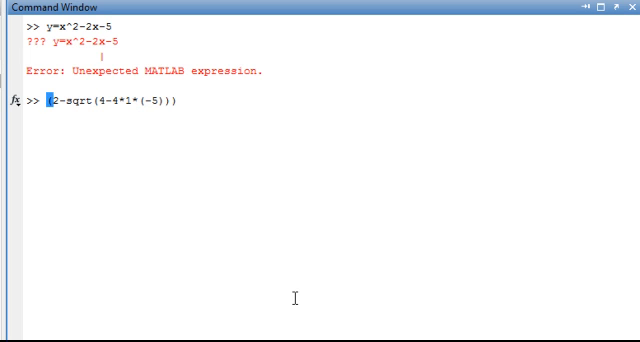
{"action": "type", "text": "/"}
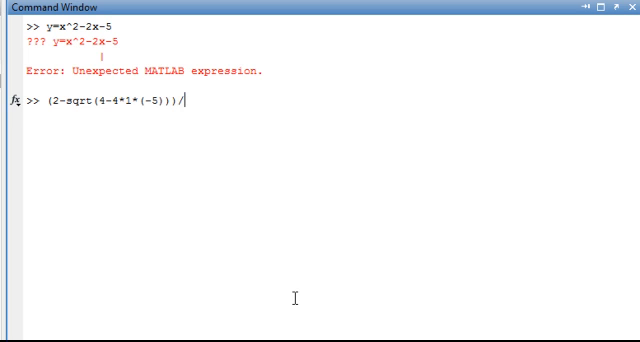
{"action": "type", "text": "2"}
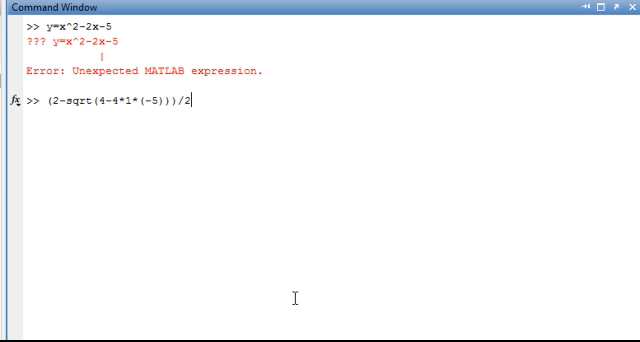
{"action": "key", "text": "enter"}
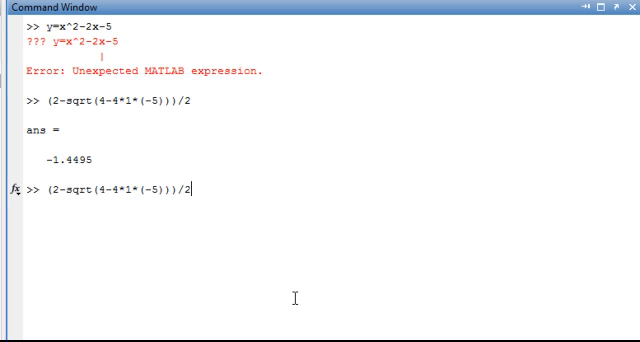
{"action": "mouse_move", "coordinate": [64, 192]}
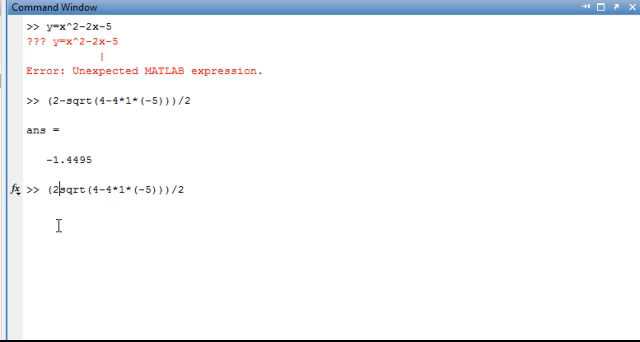
- Recall the last command with a plus before sqrt and evaluate it, giving ans = 3.4495
{"action": "type", "text": "+"}
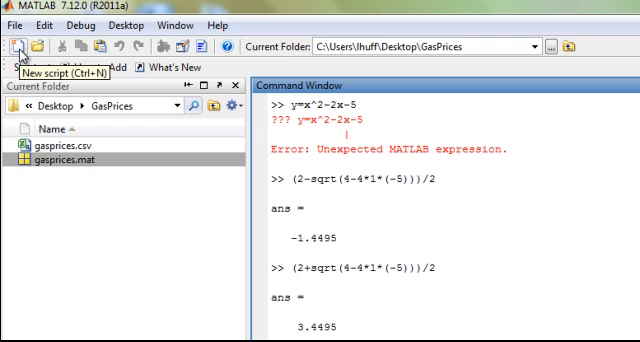
- Start a new script whose first line is the comment '%This is the code for the quadratic formula'
{"action": "left_click", "coordinate": [20, 48]}
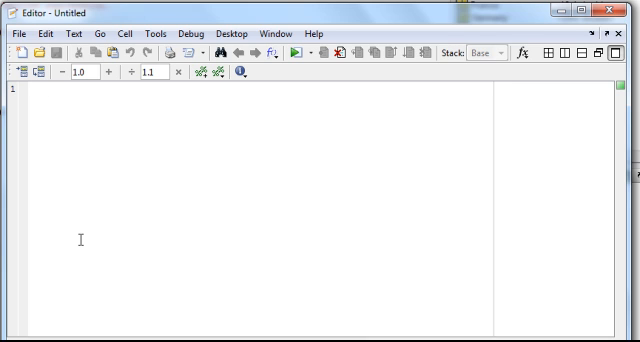
{"action": "type", "text": "%"}
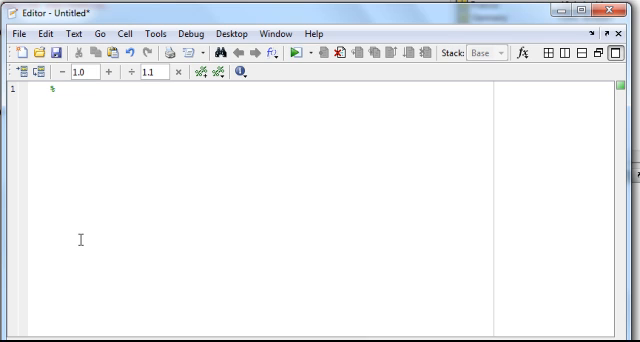
{"action": "type", "text": "This is the code for the quad"}
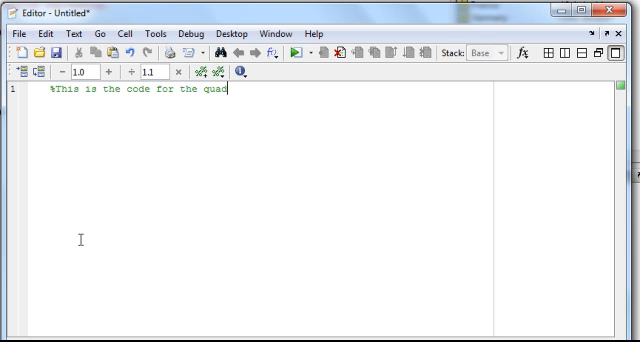
{"action": "type", "text": "ratic formula"}
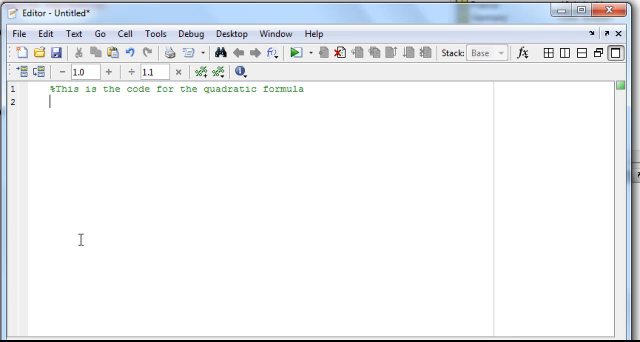
- Add the line disp('The quadratic formula ax^2+bx+c=0') to the script
{"action": "type", "text": "disp"}
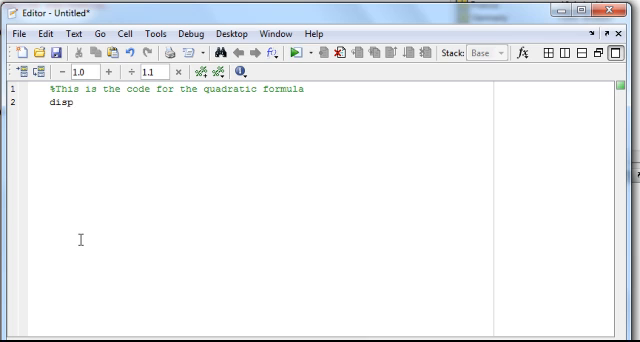
{"action": "type", "text": "("}
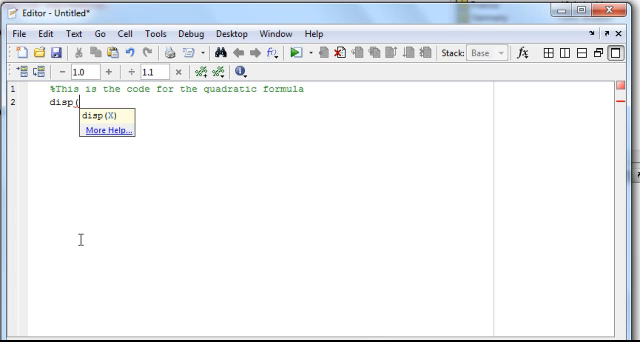
{"action": "type", "text": "'"}
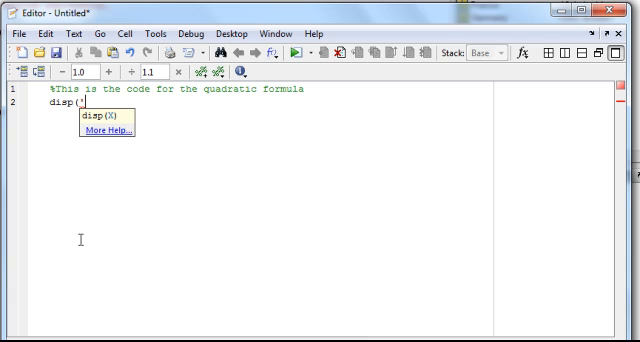
{"action": "type", "text": "The quadratic Fo"}
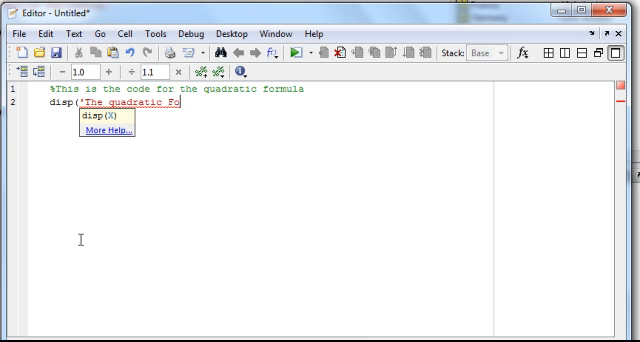
{"action": "type", "text": "rmula"}
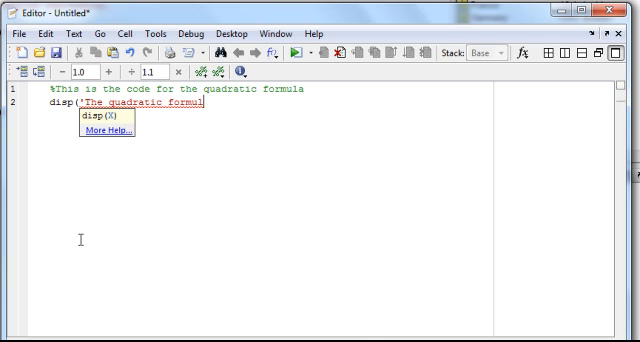
{"action": "type", "text": "ax"}
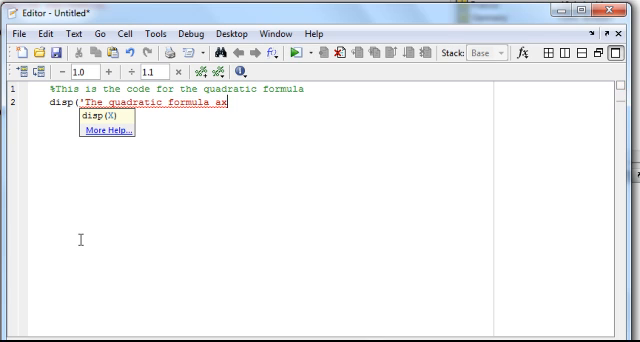
{"action": "type", "text": "^2+bx"}
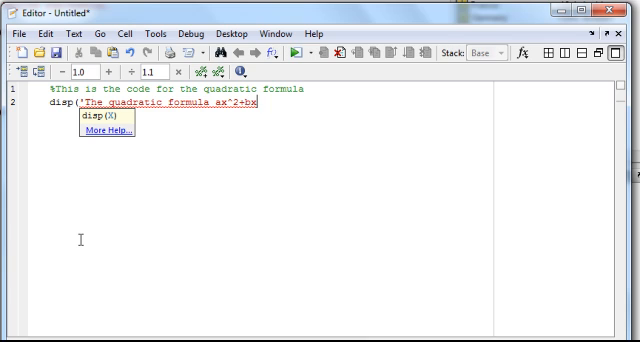
{"action": "type", "text": "c=0"}
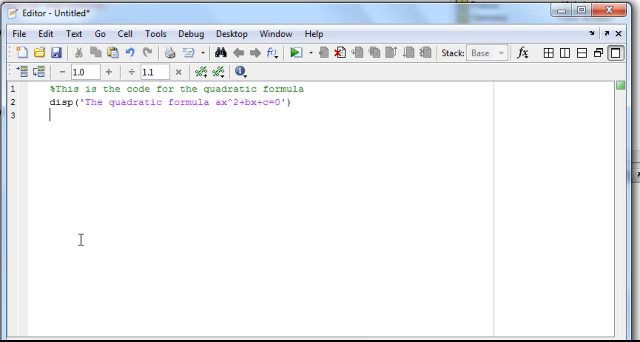
- Add input lines a=input('a='); b=input('b='); c=input('c='); prompting for the coefficients
{"action": "type", "text": "a= ("}
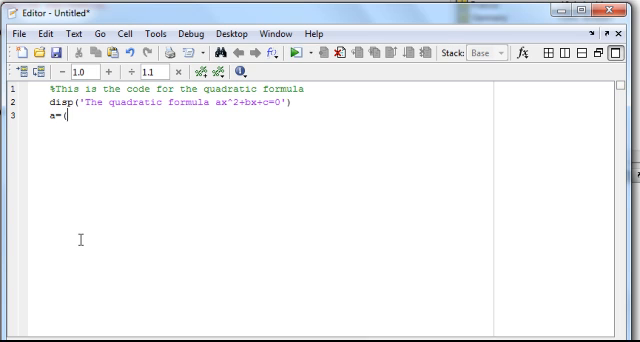
{"action": "type", "text": "inp"}
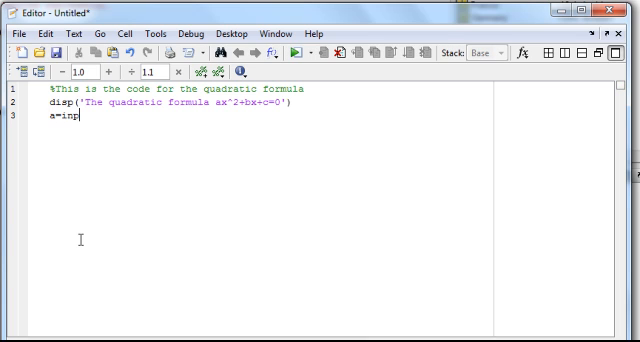
{"action": "type", "text": "ut("}
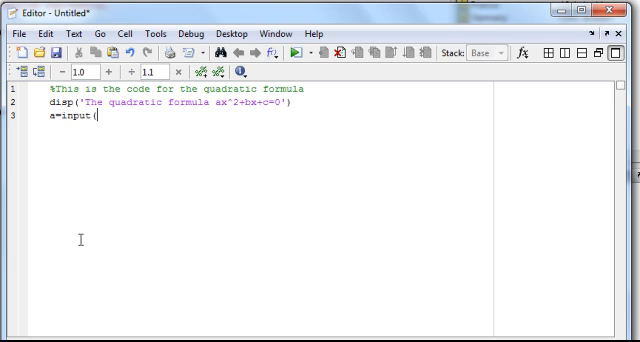
{"action": "type", "text": "'a='"}
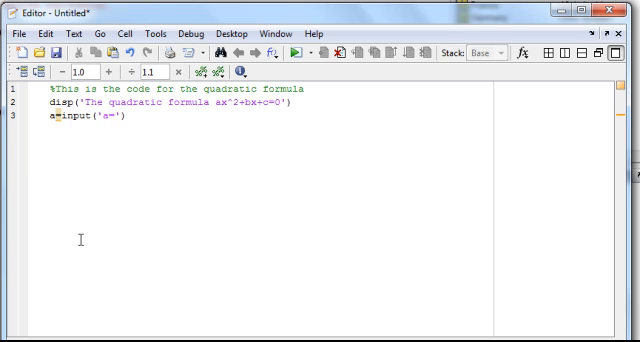
{"action": "type", "text": ";"}
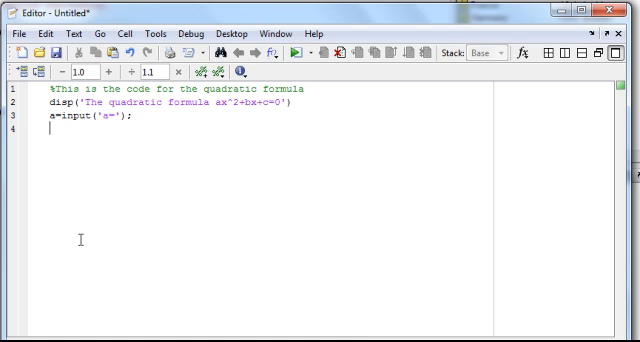
{"action": "type", "text": "b=input"}
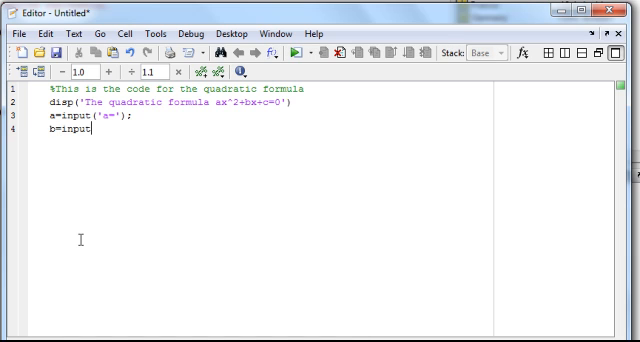
{"action": "type", "text": "('be"}
{"action": "type", "text": "c=input('"}
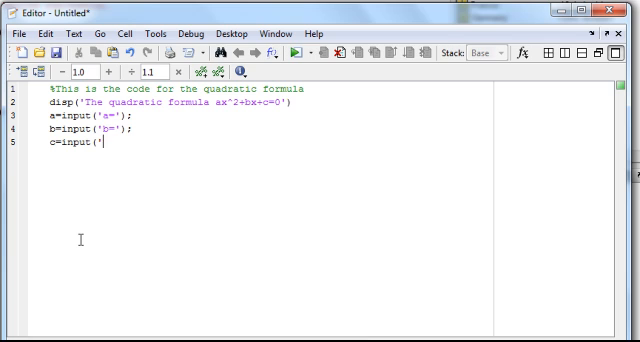
{"action": "type", "text": "c=');"}
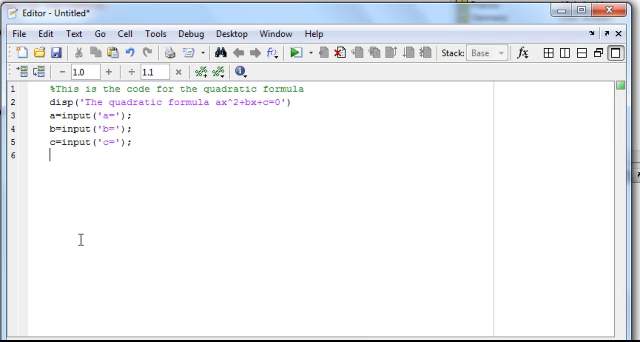
- Add the line x1=(-b+sqrt(b^2-4*a*c))/(2*a) computing the plus root
{"action": "type", "text": "x"}
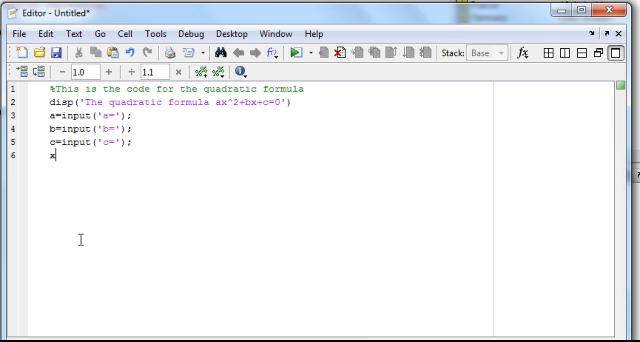
{"action": "type", "text": "1="}
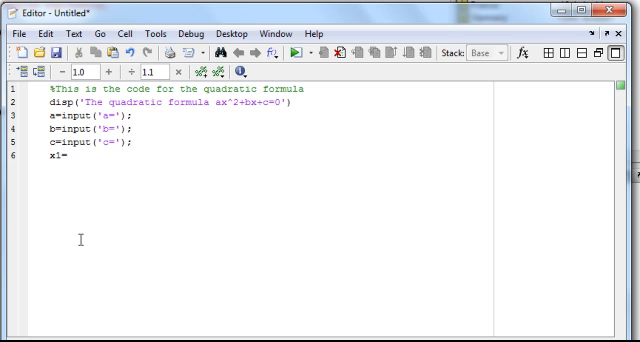
{"action": "type", "text": "=(-"}
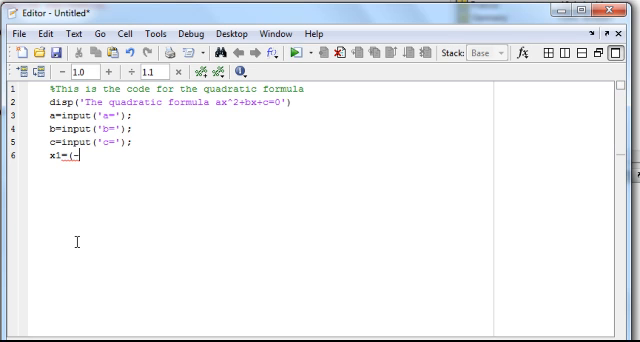
{"action": "type", "text": "b+sq"}
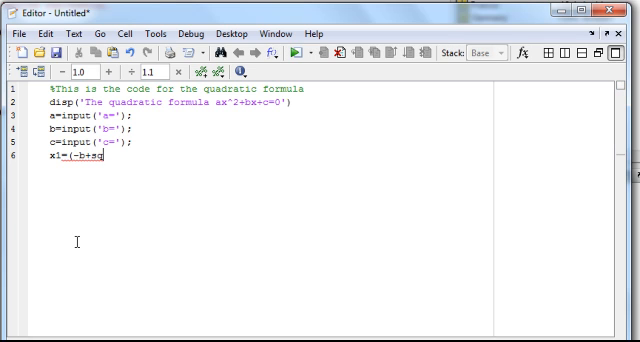
{"action": "type", "text": "sqrt(b"}
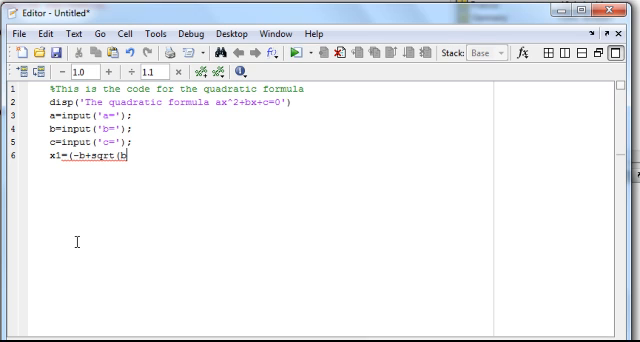
{"action": "type", "text": "^2-"}
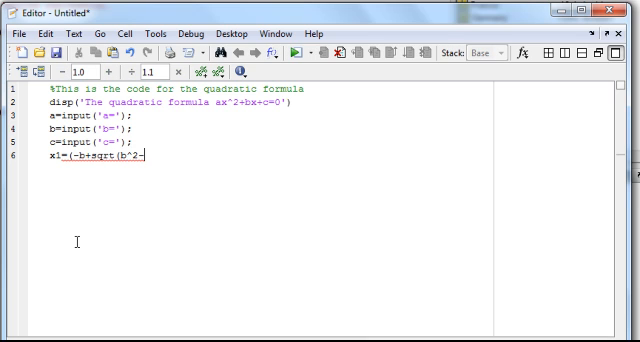
{"action": "type", "text": "4*A*"}
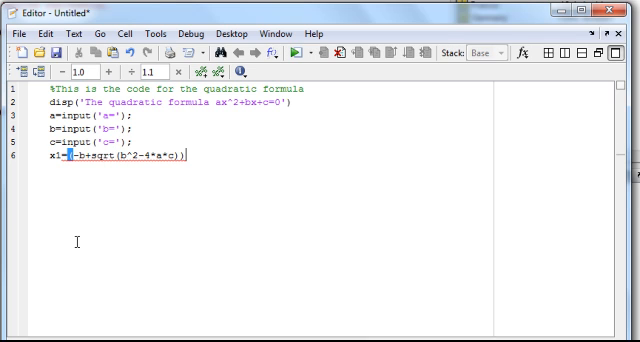
{"action": "type", "text": "/(2"}
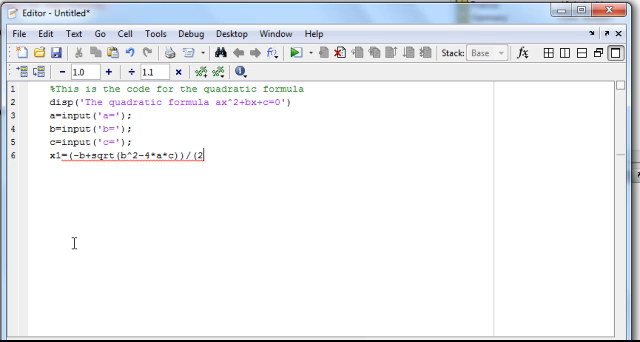
{"action": "type", "text": "*a)"}
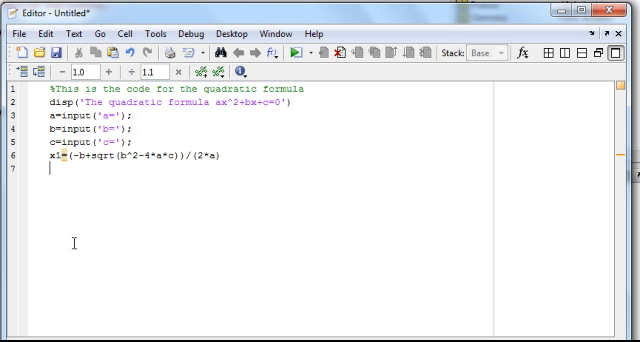
- Add the line x2=(-b-sqrt(b^2-4*a*c))/(2*a) computing the minus root
{"action": "type", "text": "x2"}
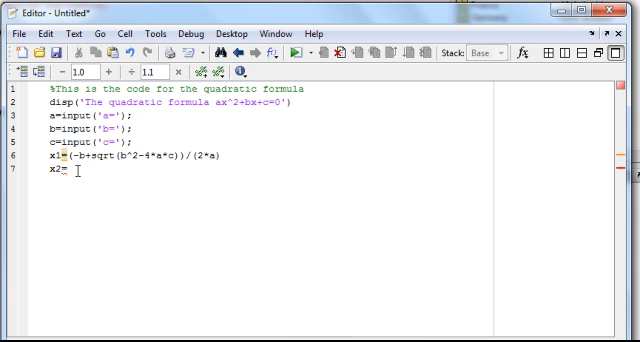
{"action": "type", "text": "=(-b+sqrt(b^2-4*a*c))/(2*a)"}
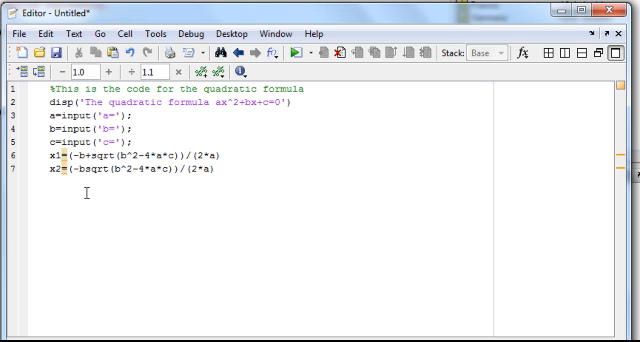
{"action": "type", "text": "-"}
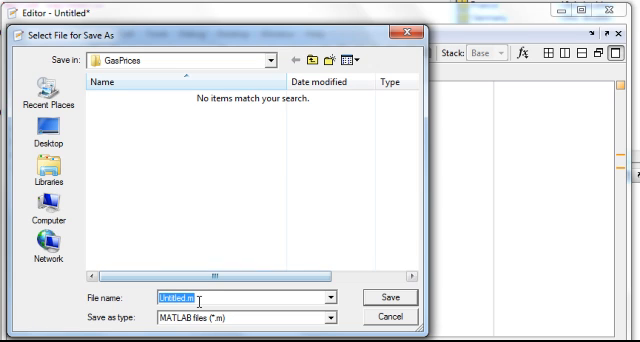
- Save the script as quad in the GasPrices folder
{"action": "type", "text": "qua"}
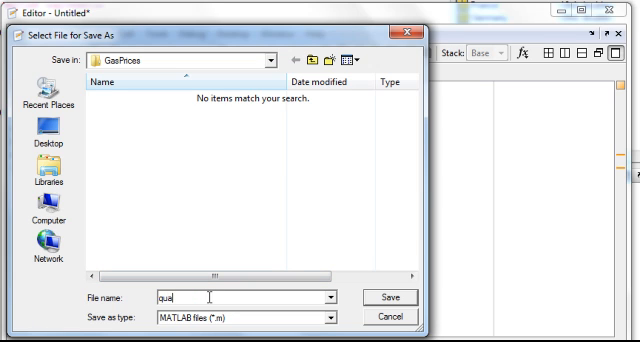
{"action": "type", "text": "d"}
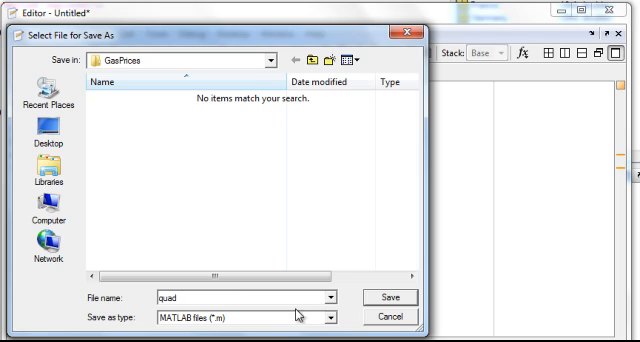
{"action": "left_click", "coordinate": [392, 298]}
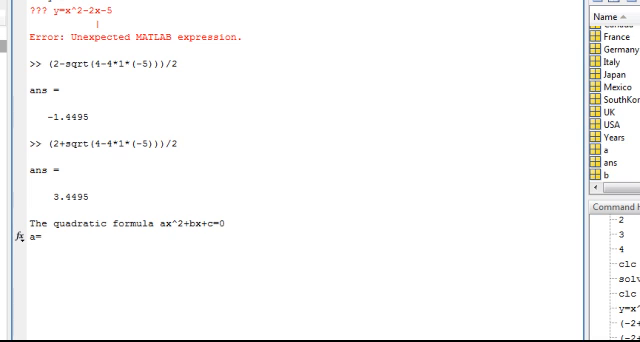
- Run the script with a=2, b=3, c=-4, printing x1 = 0.8508 and x2 = -2.3508
{"action": "type", "text": "2"}
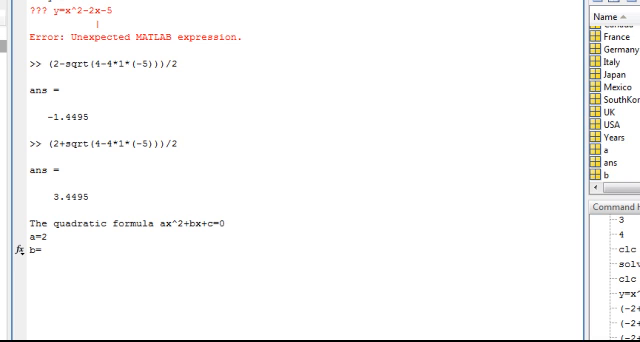
{"action": "type", "text": "3"}
{"action": "type", "text": "-4"}
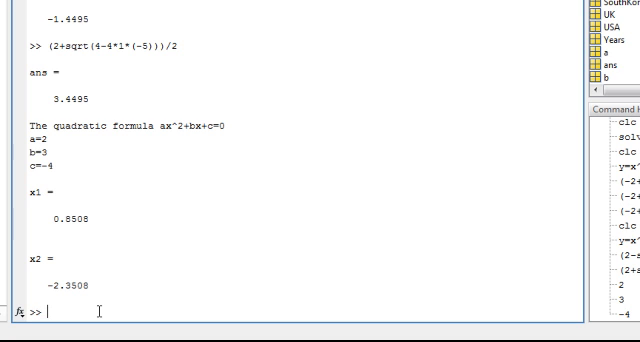
- Clear the Command Window with clc and rerun quad with a=1, b=1, c=-2
{"action": "type", "text": "clc"}
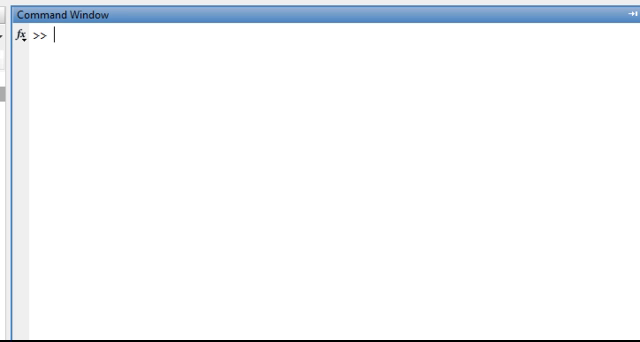
{"action": "type", "text": "quad"}
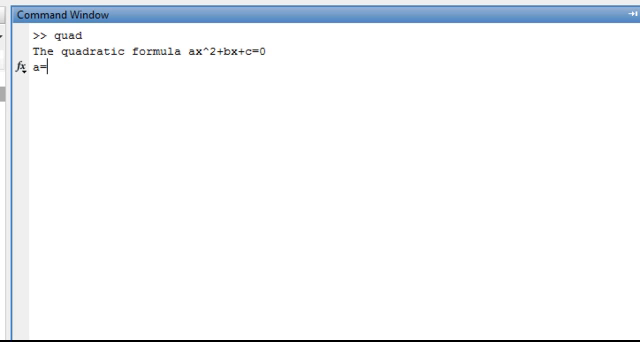
{"action": "type", "text": "1"}
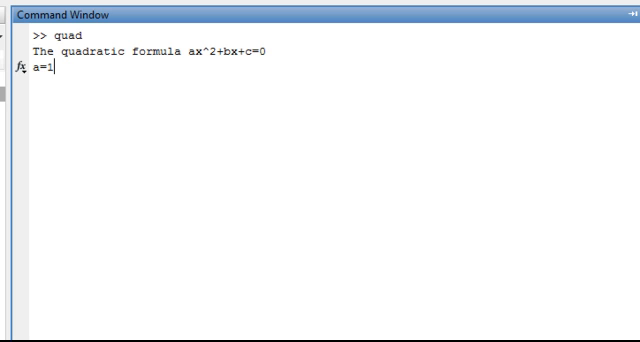
{"action": "type", "text": "b=1"}
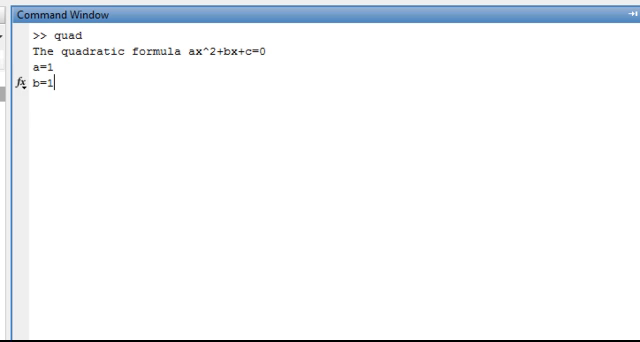
{"action": "type", "text": "c=-2"}
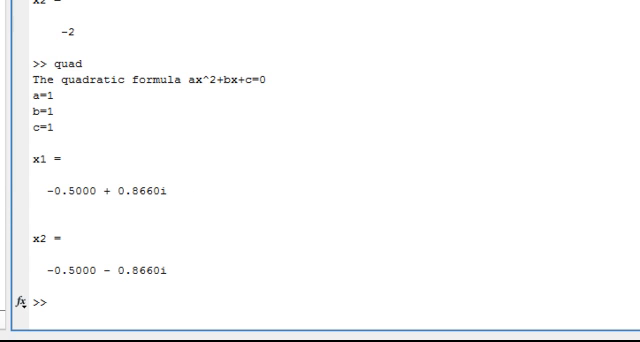
{"action": "mouse_move", "coordinate": [426, 164]}
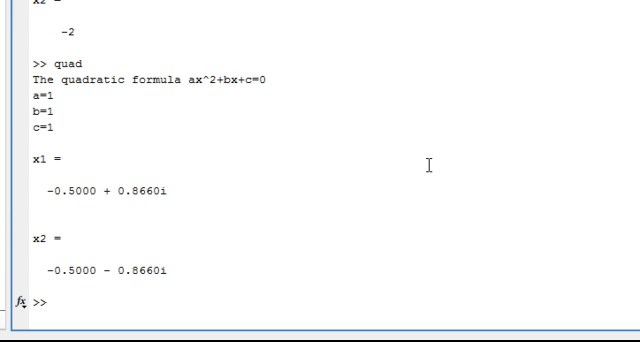
{"action": "mouse_move", "coordinate": [428, 164]}
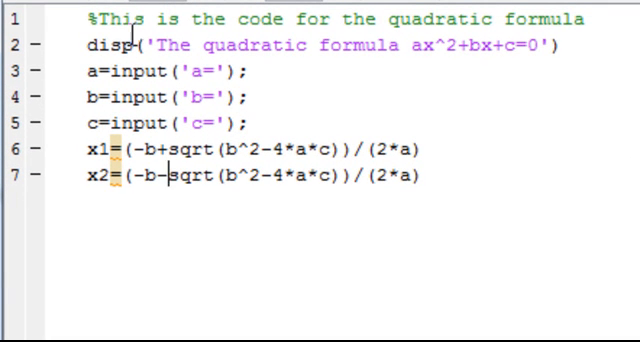
{"action": "mouse_move", "coordinate": [82, 42]}
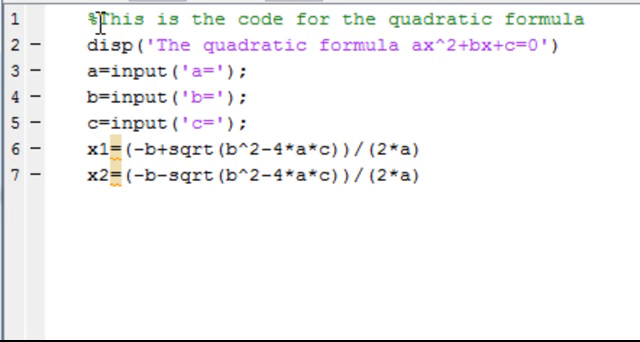
{"action": "mouse_move", "coordinate": [104, 186]}
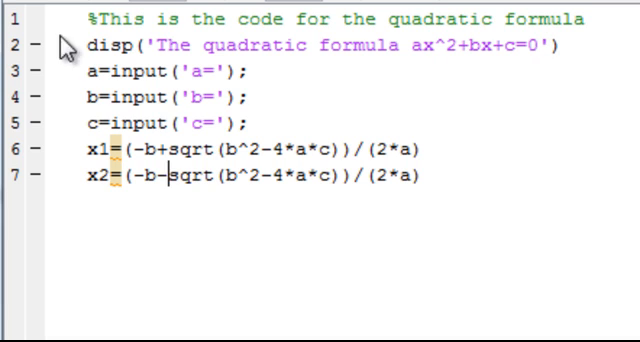
{"action": "mouse_move", "coordinate": [82, 122]}
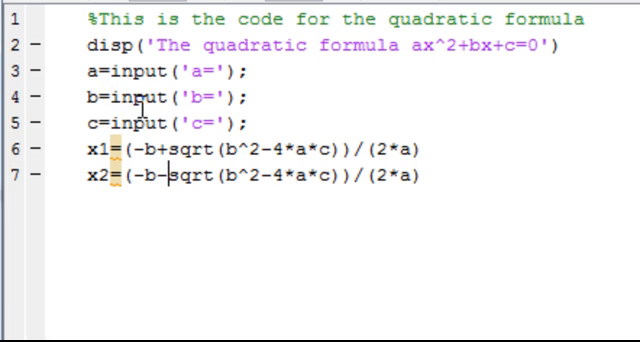
{"action": "mouse_move", "coordinate": [80, 250]}
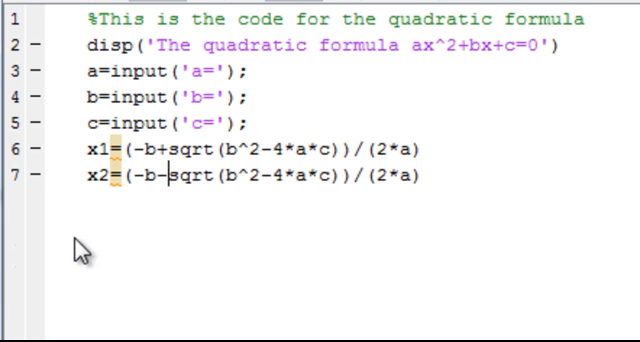